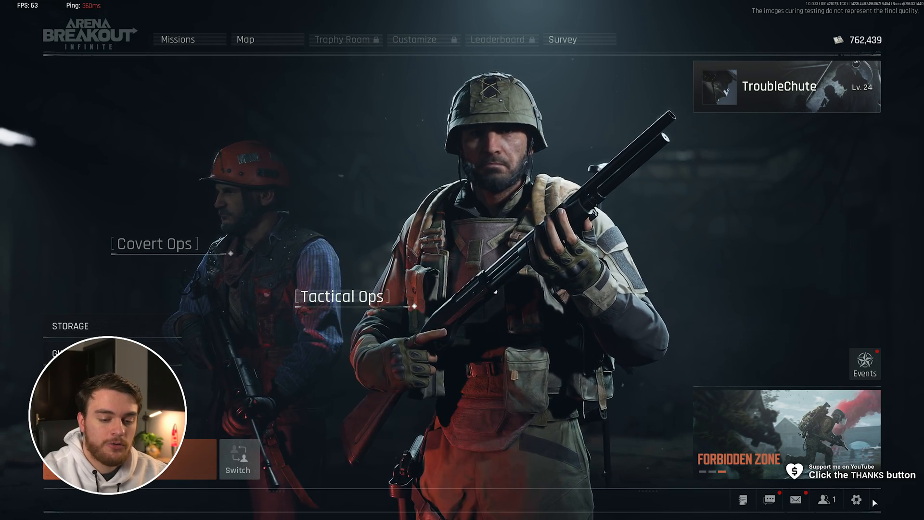
# Leave the lobby for Settings and bring up the Graphics section.
pyautogui.click(856, 499)
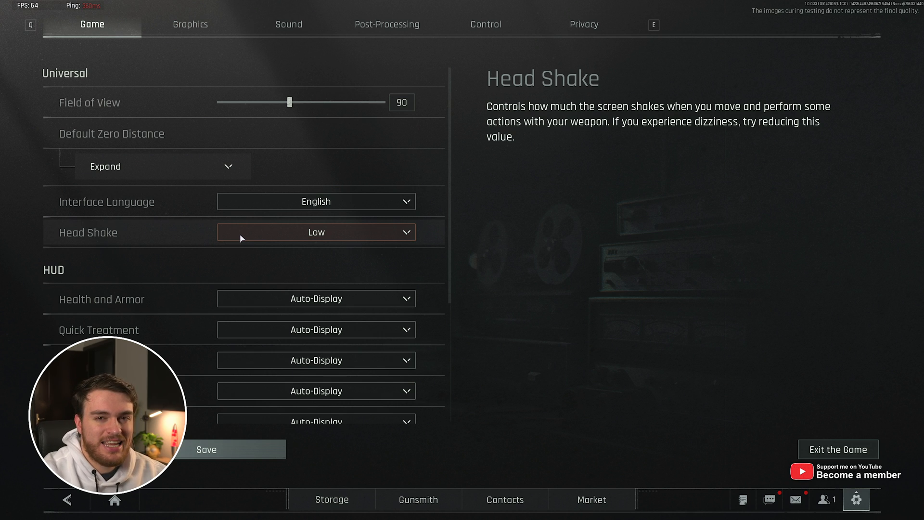
pyautogui.click(189, 24)
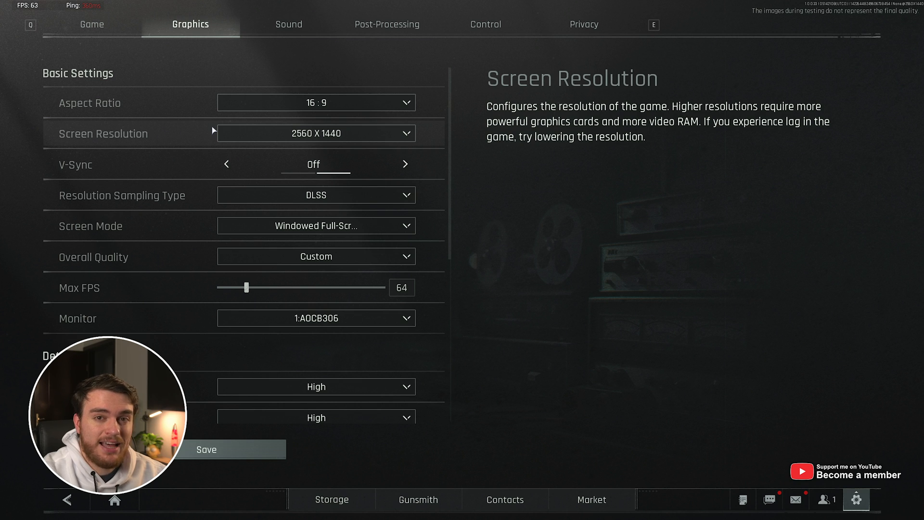
# Keep screen resolution at 2560 x 1440 and switch resolution sampling from DLSS to FSR2.0.
pyautogui.click(315, 132)
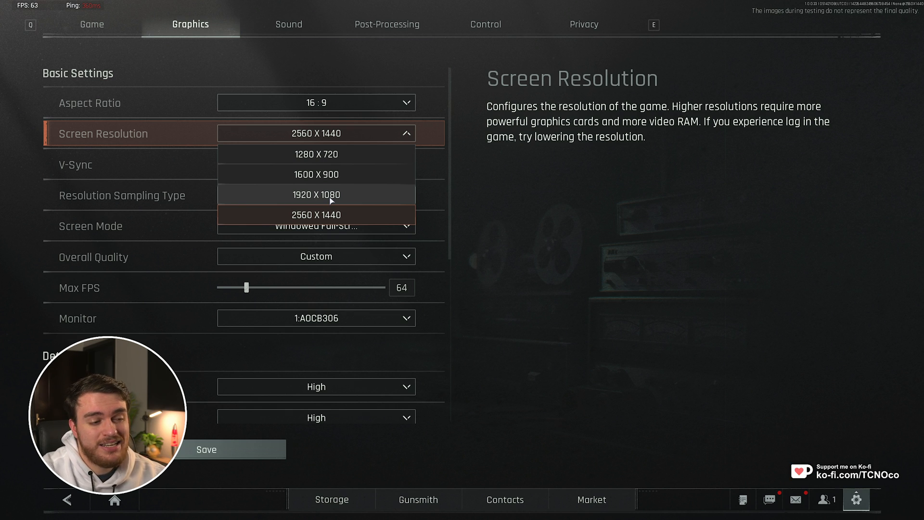
pyautogui.moveTo(355, 213)
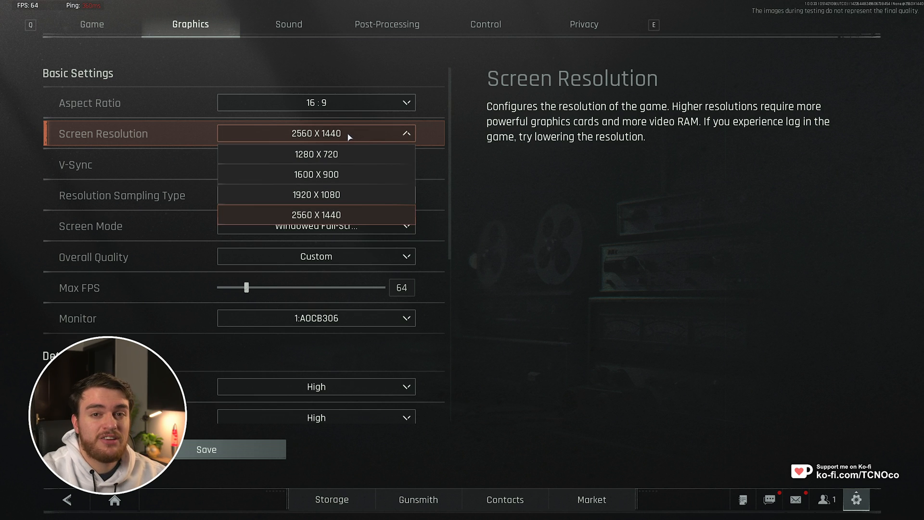
pyautogui.click(315, 215)
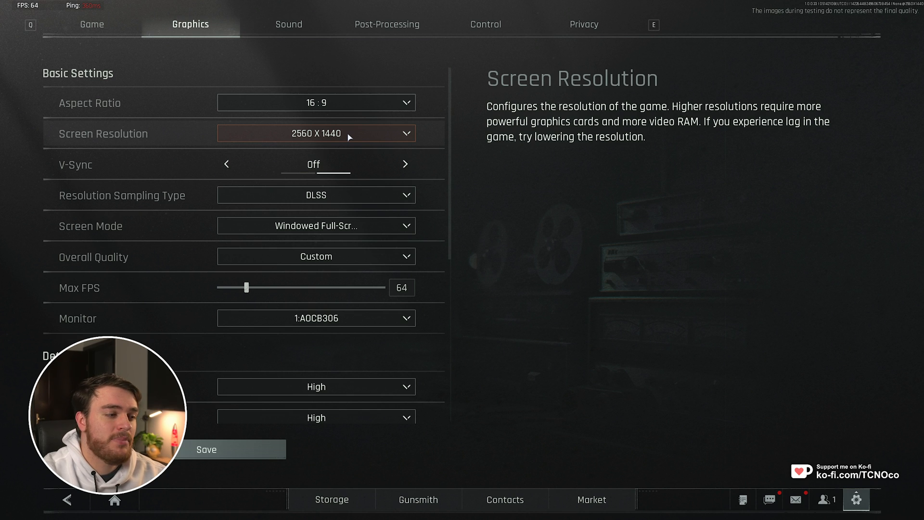
pyautogui.moveTo(351, 155)
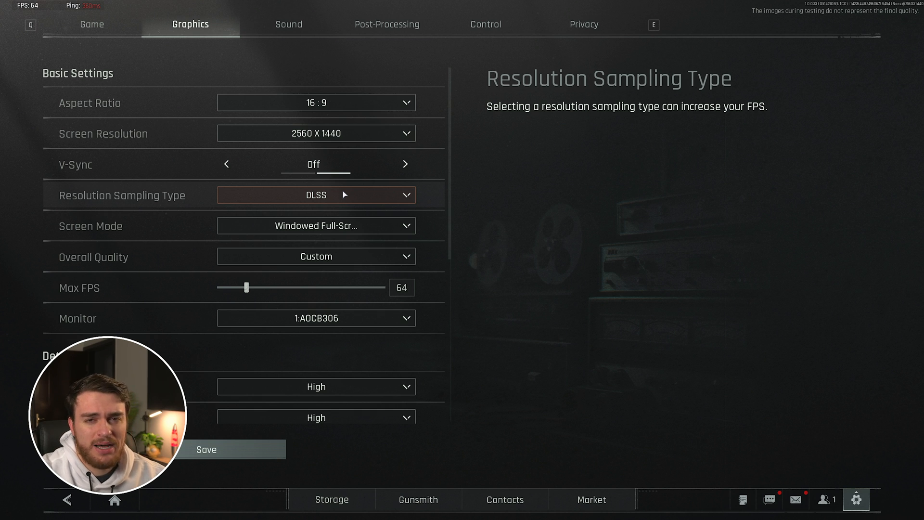
pyautogui.click(316, 194)
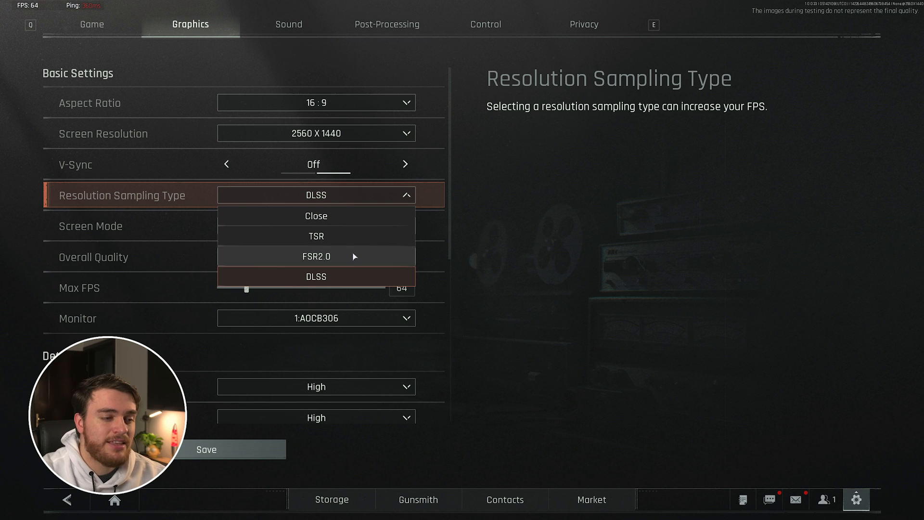
pyautogui.click(316, 256)
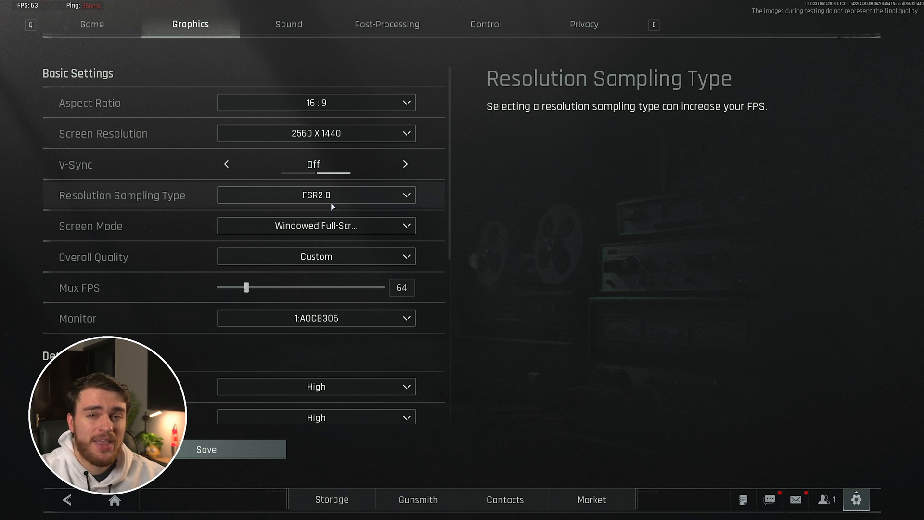
# Keep detailed Resolution on High, then set Overall Quality to Medium.
pyautogui.scroll(-3)
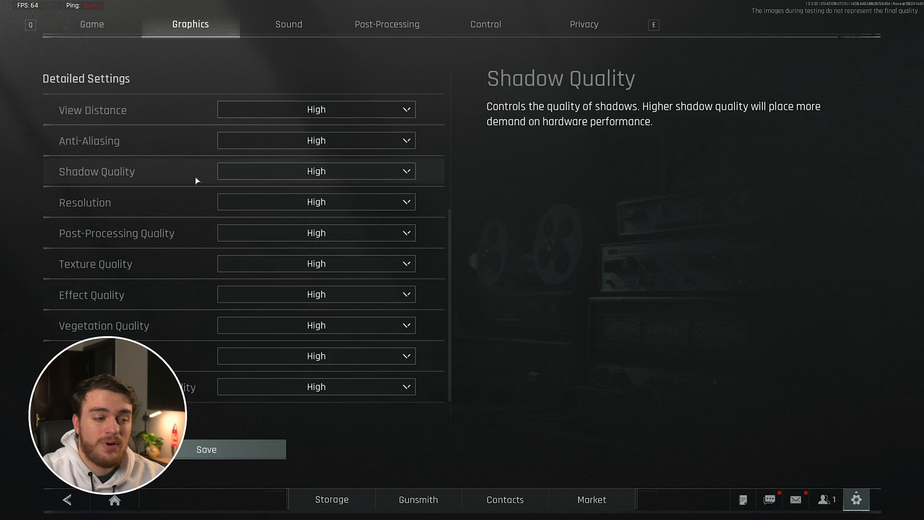
pyautogui.click(315, 202)
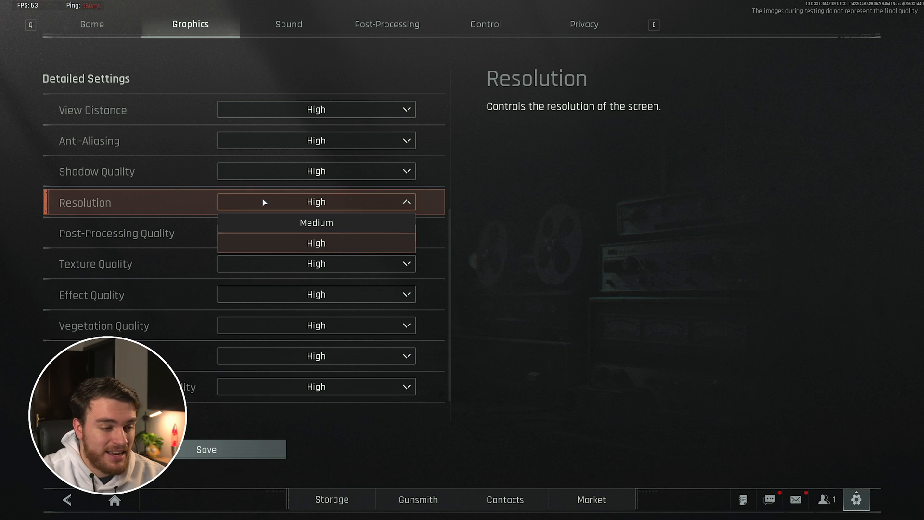
pyautogui.click(316, 242)
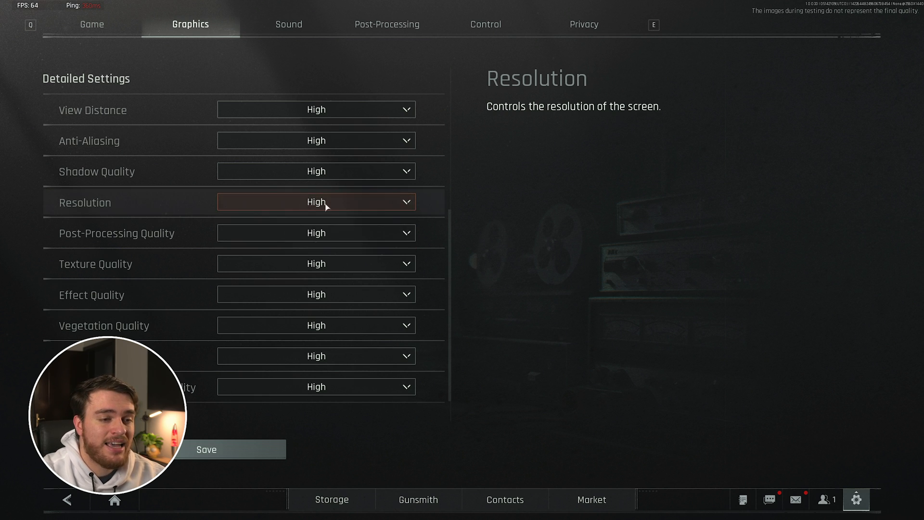
pyautogui.scroll(3)
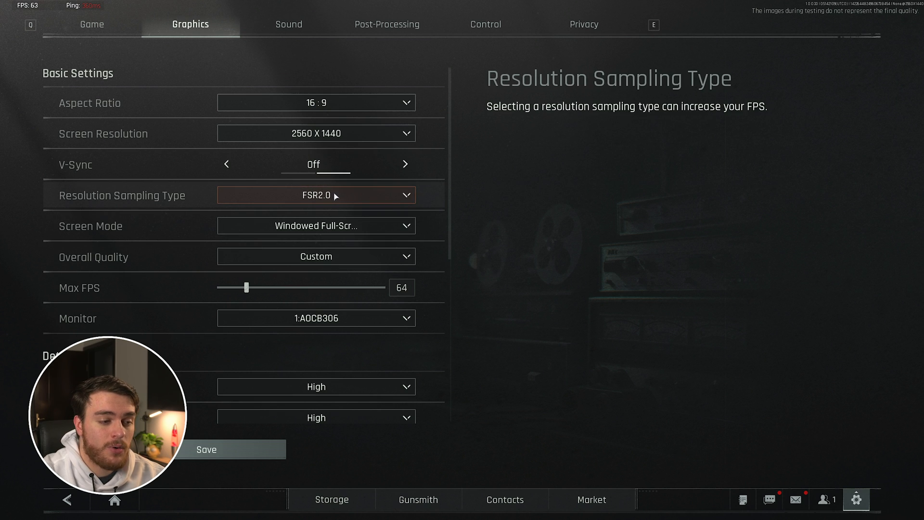
pyautogui.click(315, 194)
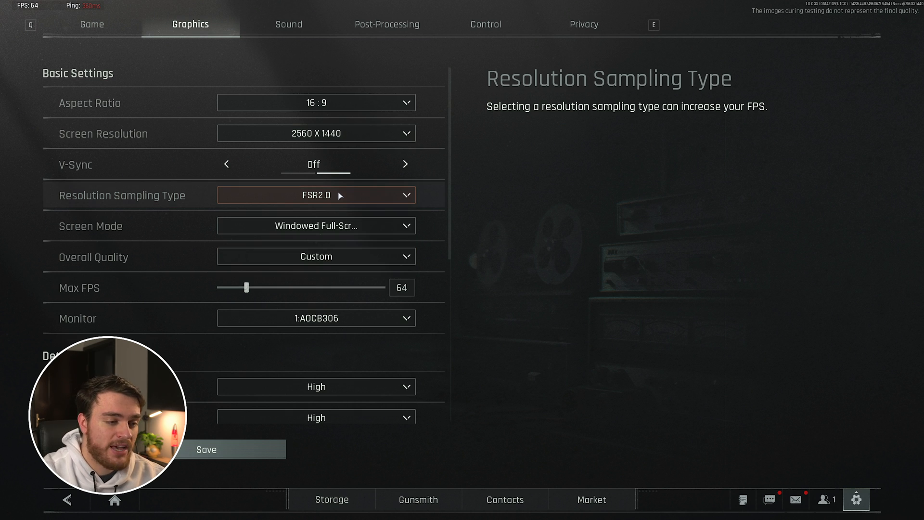
pyautogui.click(315, 225)
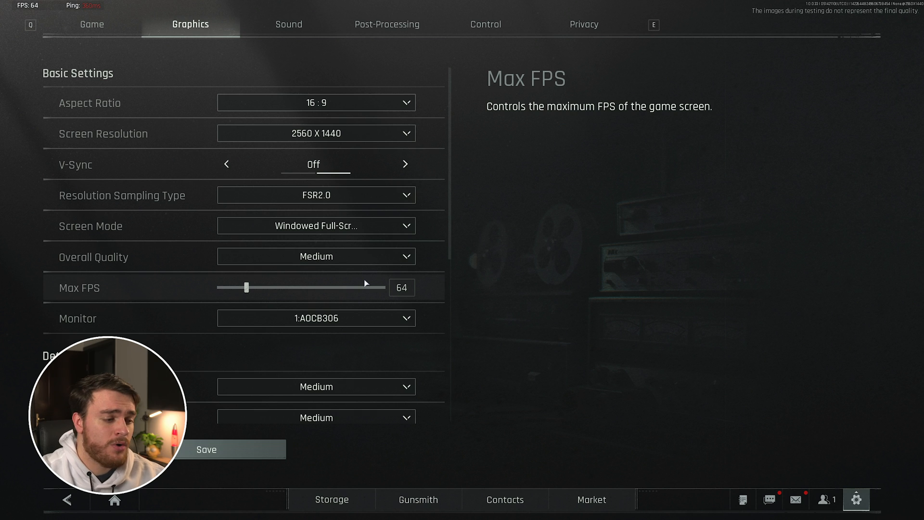
# Try Overall Quality on High, return to Medium, and nudge Max FPS from 64 to 67.
pyautogui.click(315, 256)
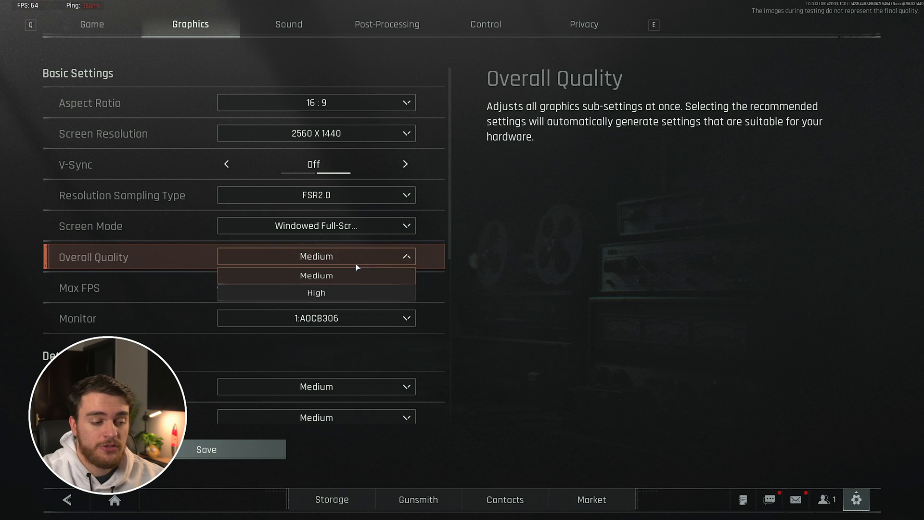
pyautogui.click(316, 293)
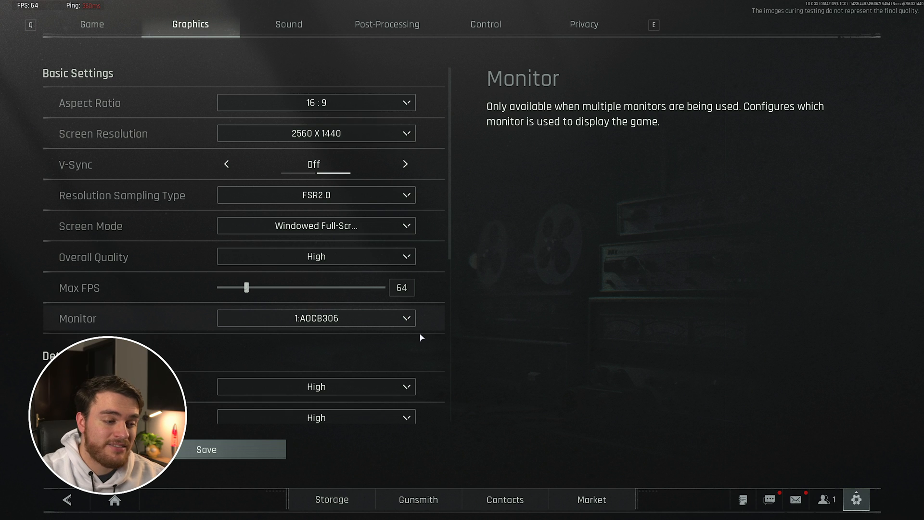
pyautogui.moveTo(407, 335)
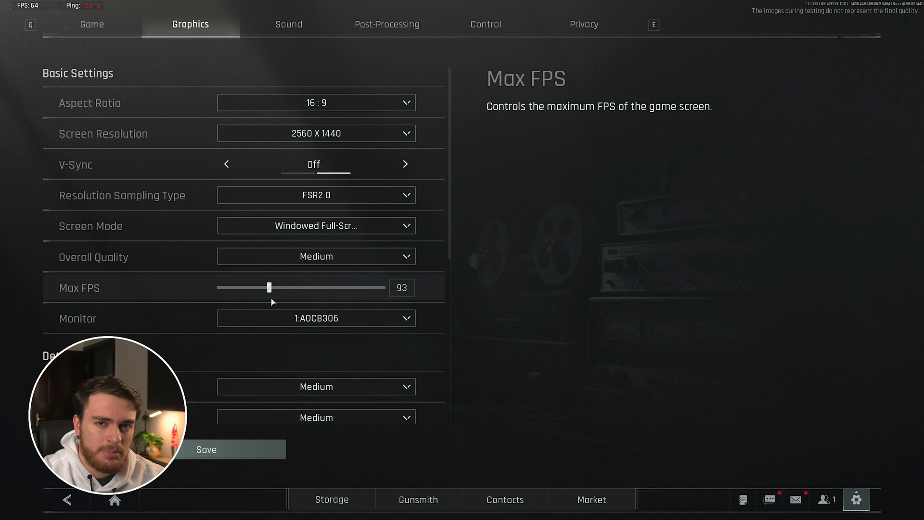
pyautogui.moveTo(288, 288)
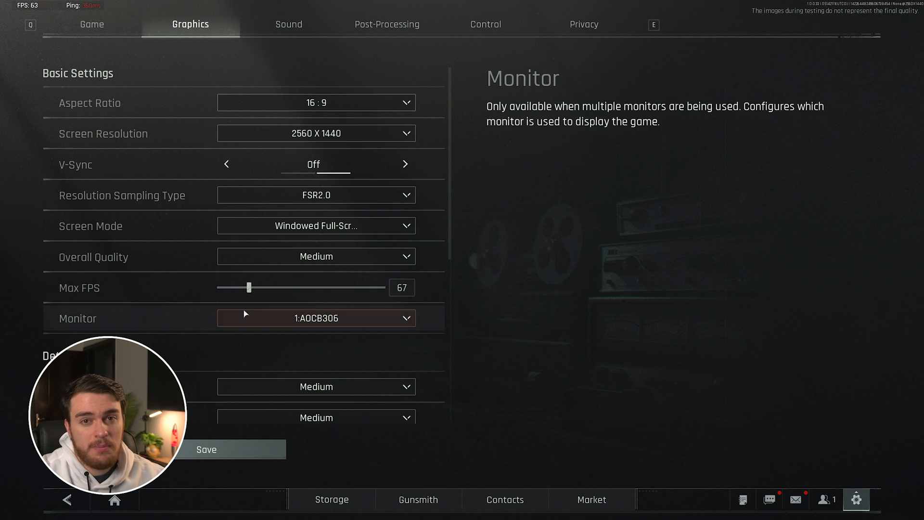
pyautogui.scroll(-3)
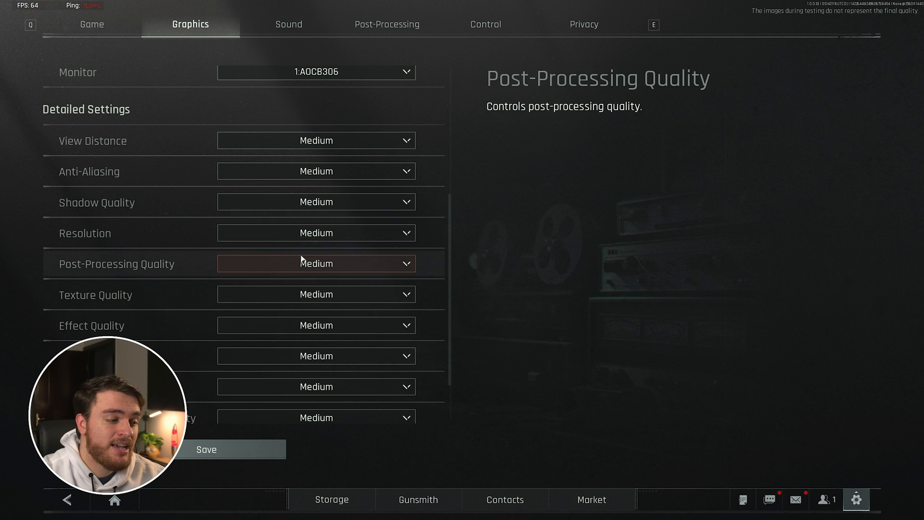
# Set View Distance, Anti-Aliasing and Texture Quality to High, leave the rest Medium, and save.
pyautogui.click(316, 231)
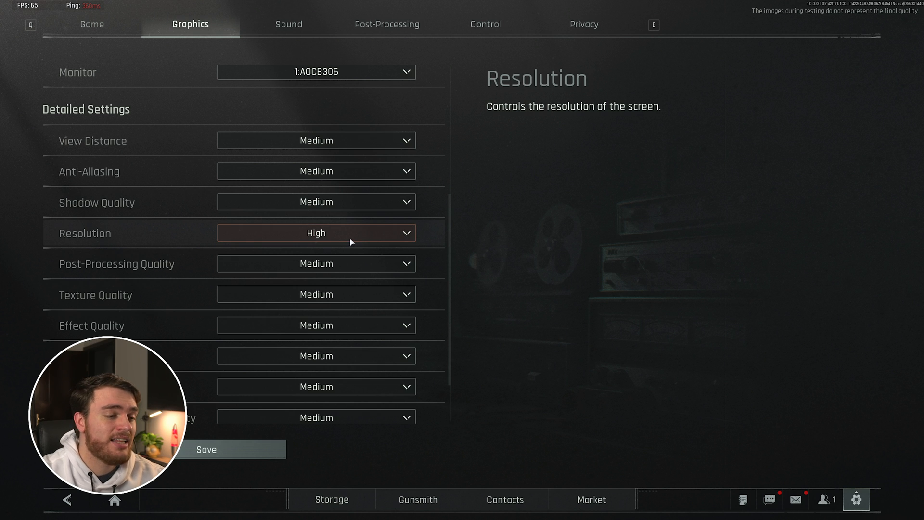
pyautogui.moveTo(403, 232)
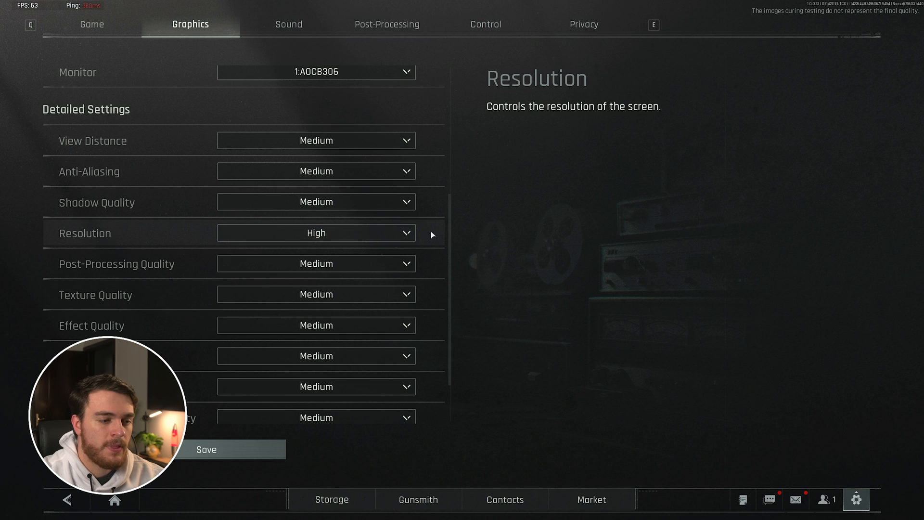
pyautogui.scroll(-3)
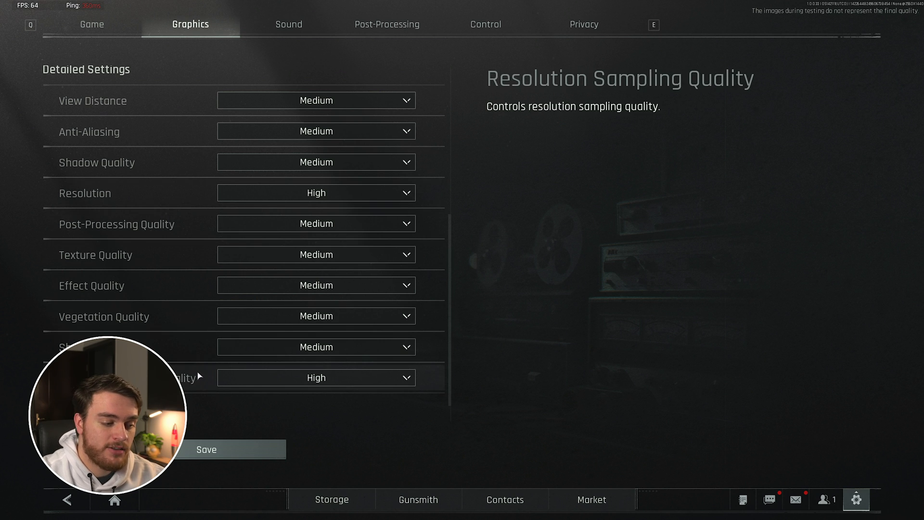
pyautogui.scroll(3)
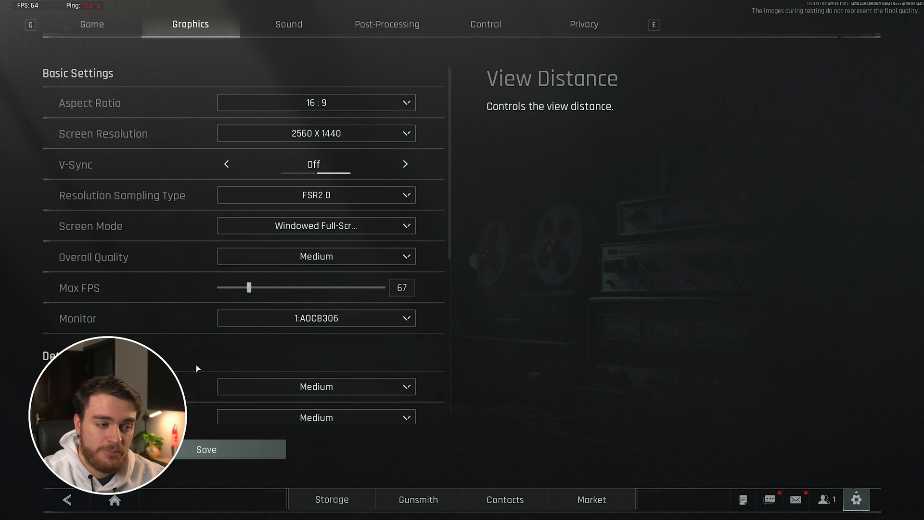
pyautogui.moveTo(242, 195)
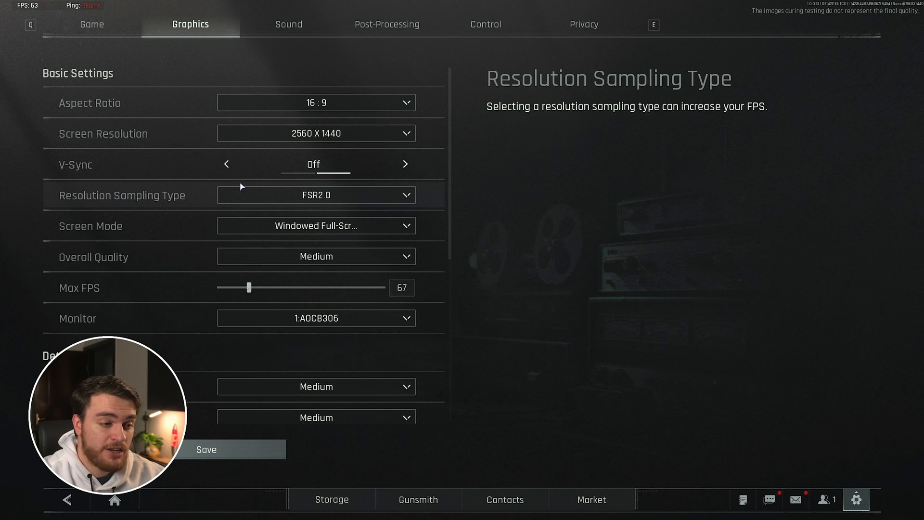
pyautogui.scroll(-3)
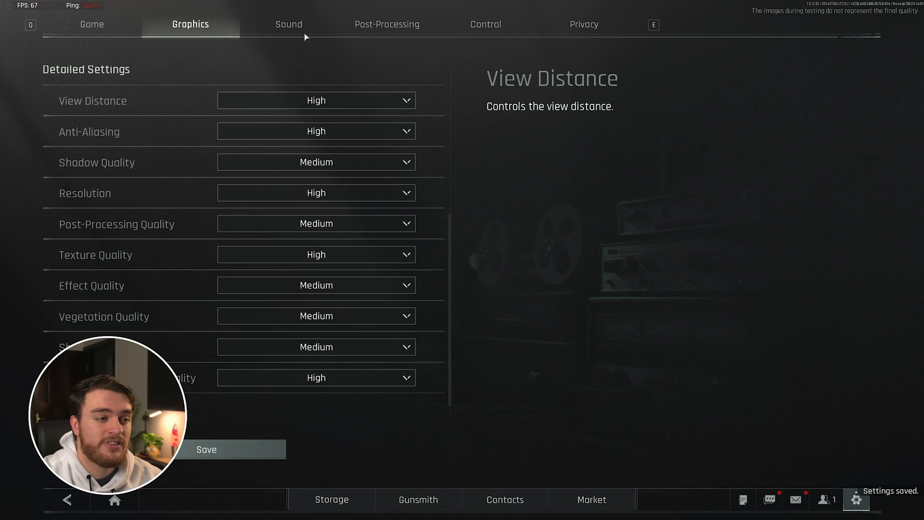
# In Sound, drag UI Volume down to 12 with background music at 0.
pyautogui.click(289, 24)
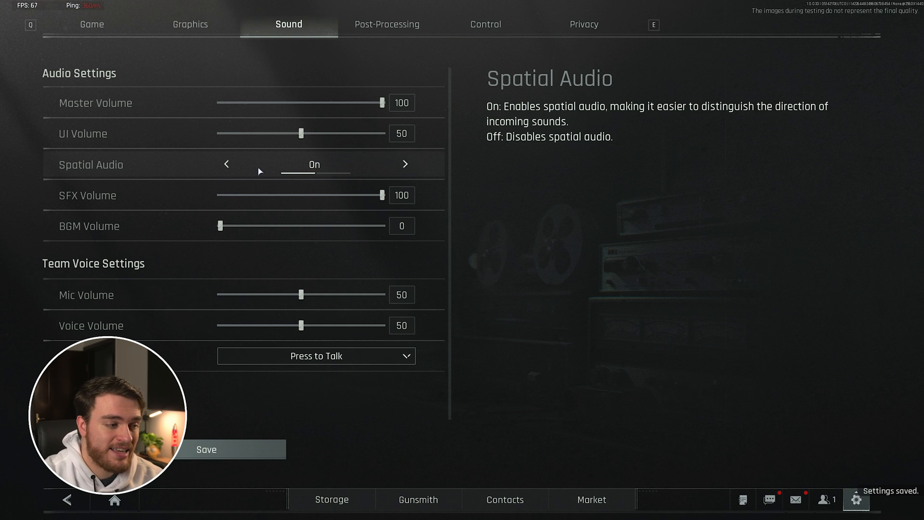
pyautogui.moveTo(271, 224)
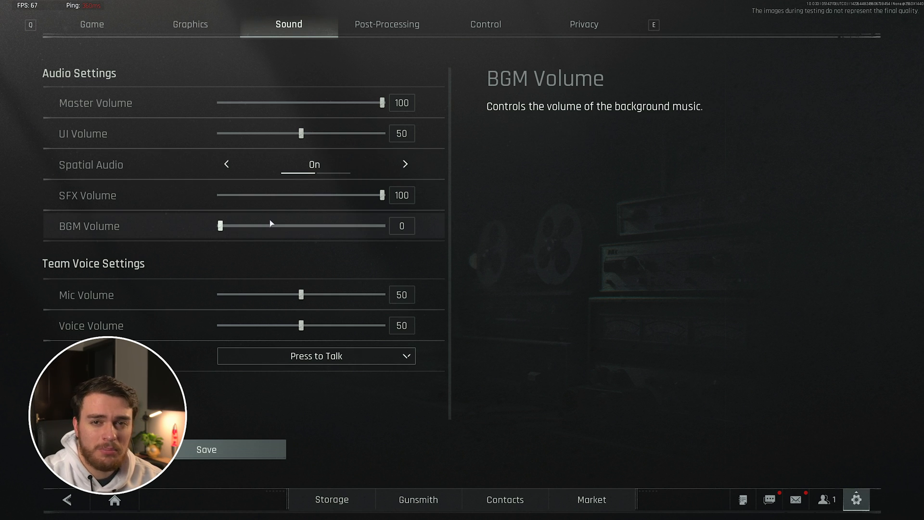
pyautogui.moveTo(300, 132)
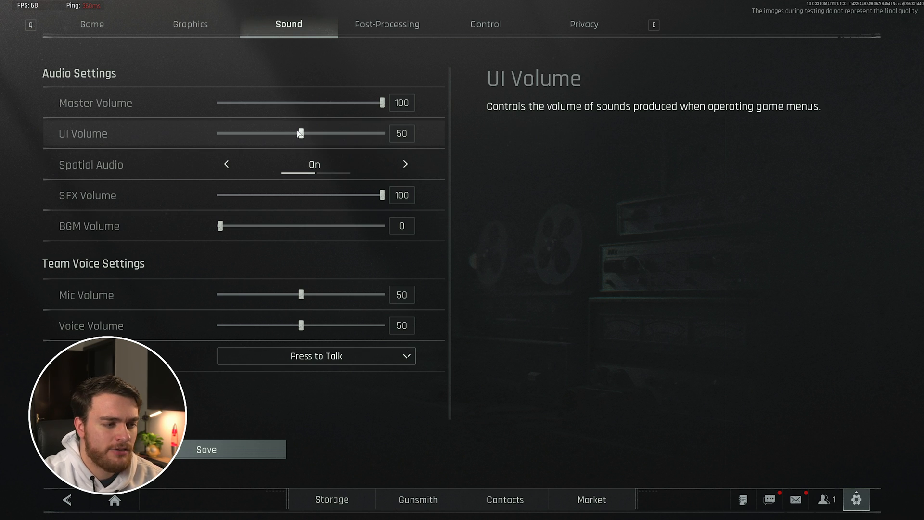
pyautogui.moveTo(301, 133); pyautogui.dragTo(241, 133)
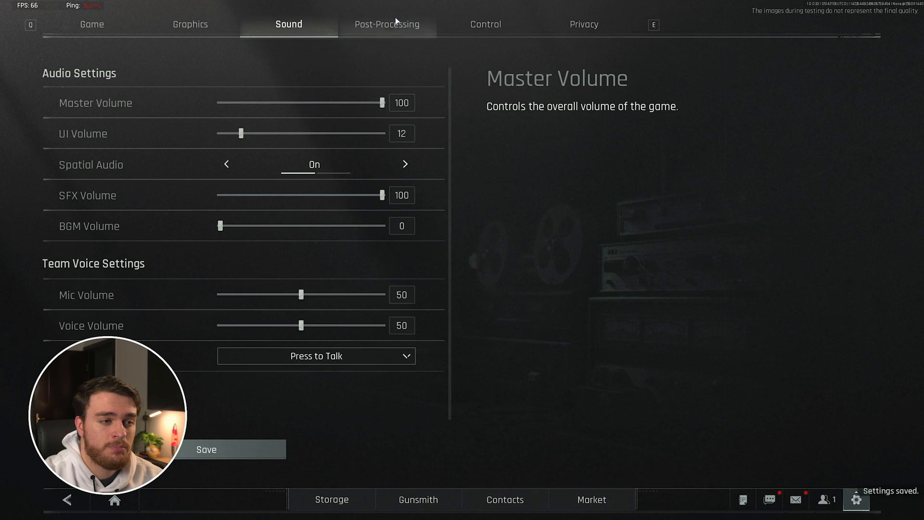
pyautogui.click(387, 24)
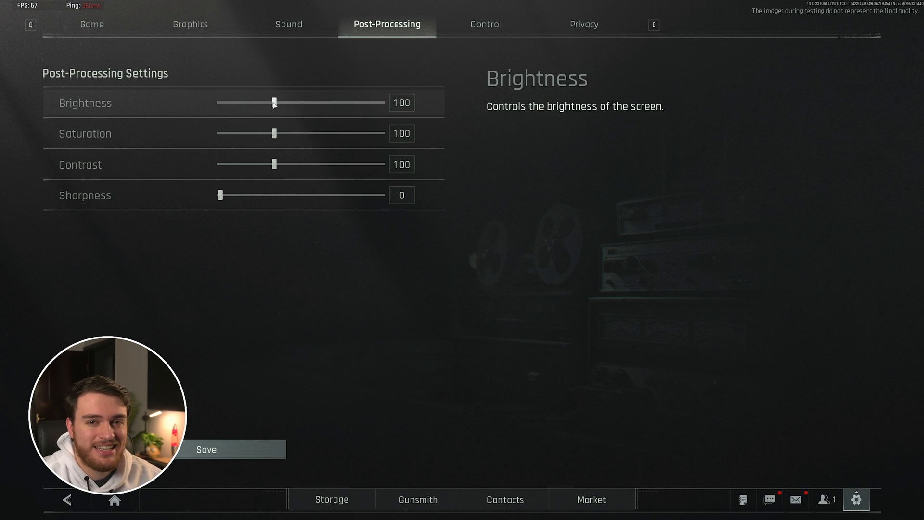
# Raise Contrast to 1.09, then review the Graphics and Sound sections.
pyautogui.moveTo(276, 164); pyautogui.dragTo(273, 165)
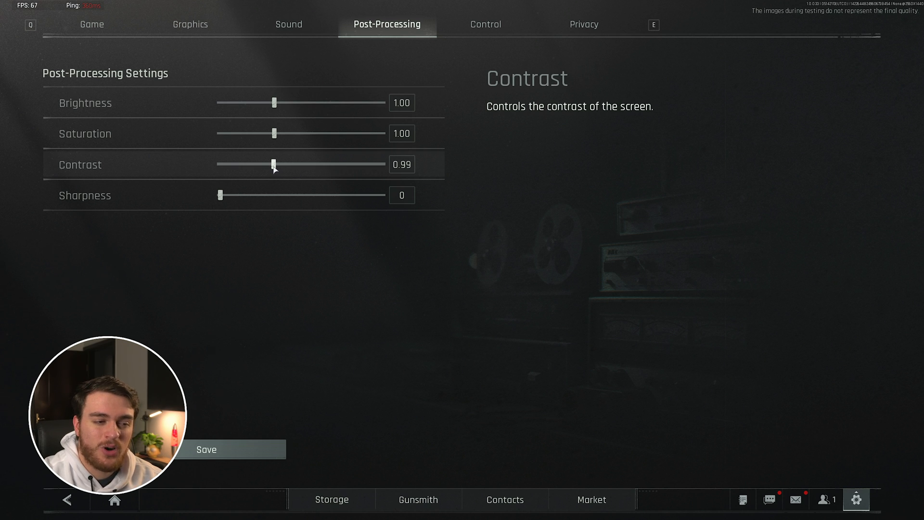
pyautogui.moveTo(271, 165); pyautogui.dragTo(287, 164)
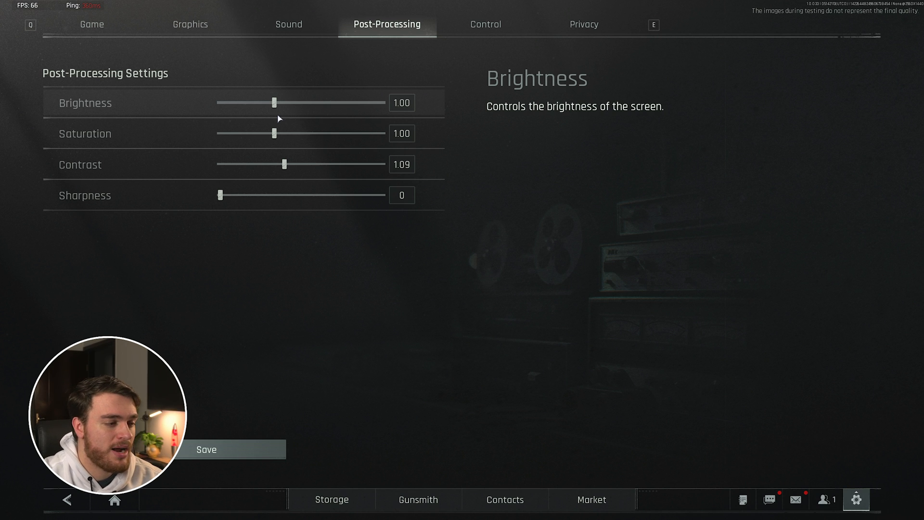
pyautogui.moveTo(315, 195)
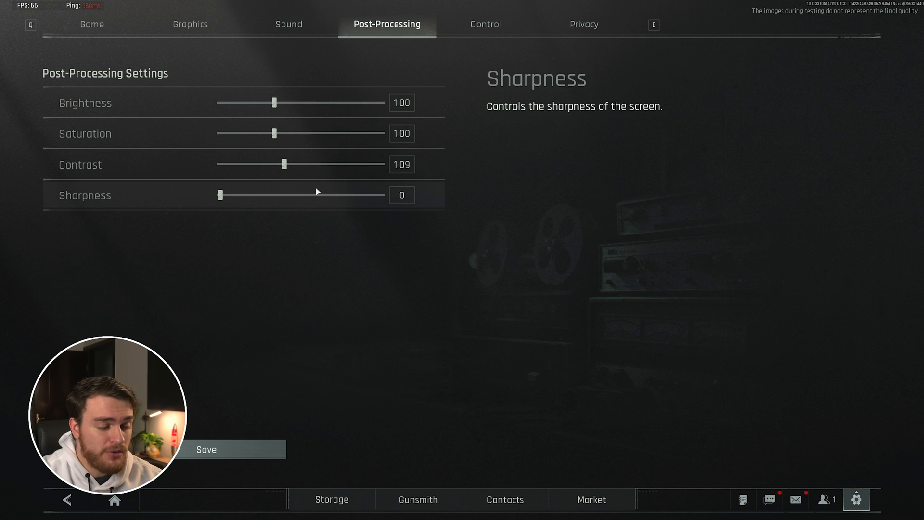
pyautogui.moveTo(305, 200)
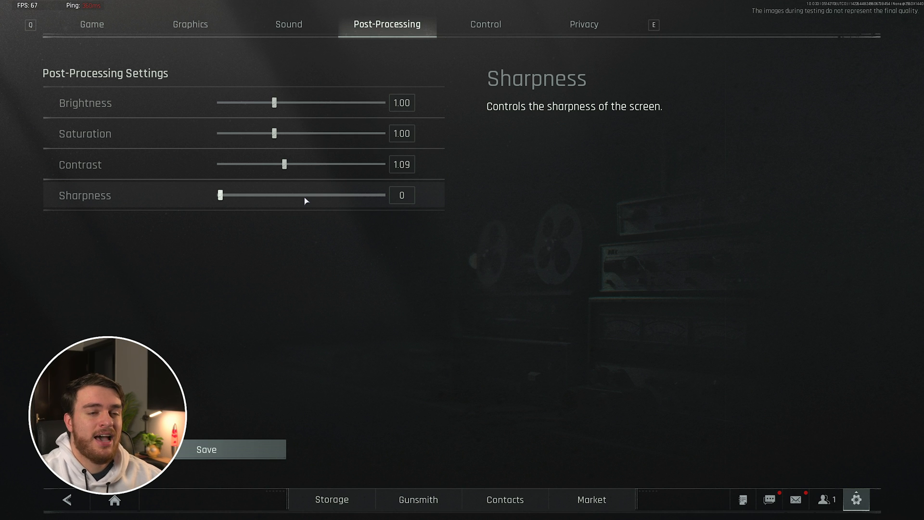
pyautogui.click(189, 24)
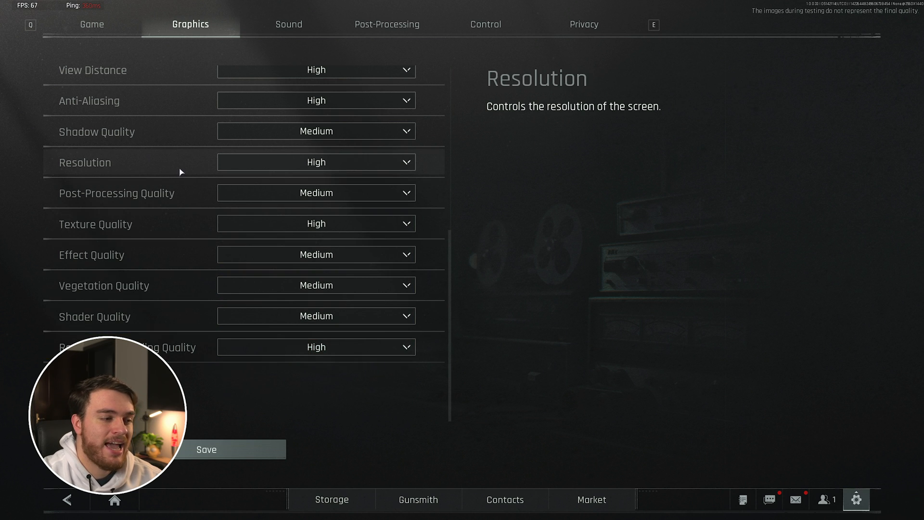
pyautogui.click(288, 24)
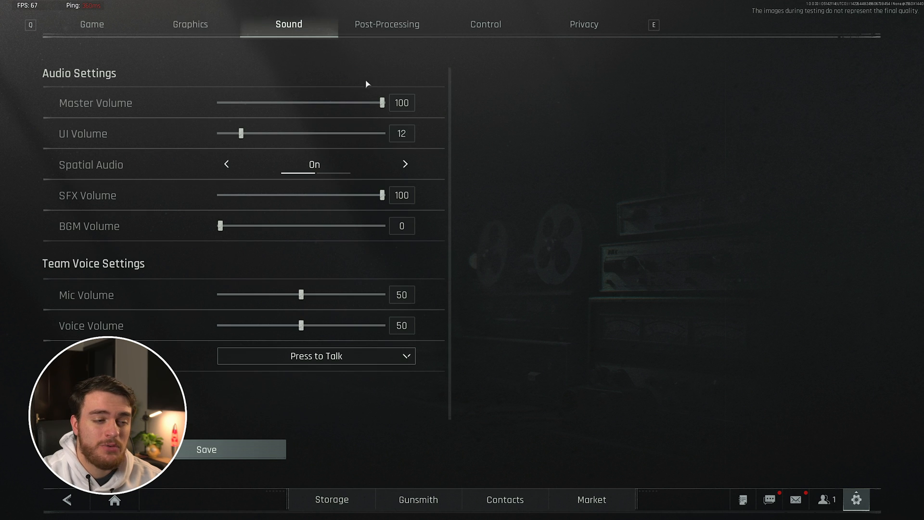
pyautogui.click(386, 24)
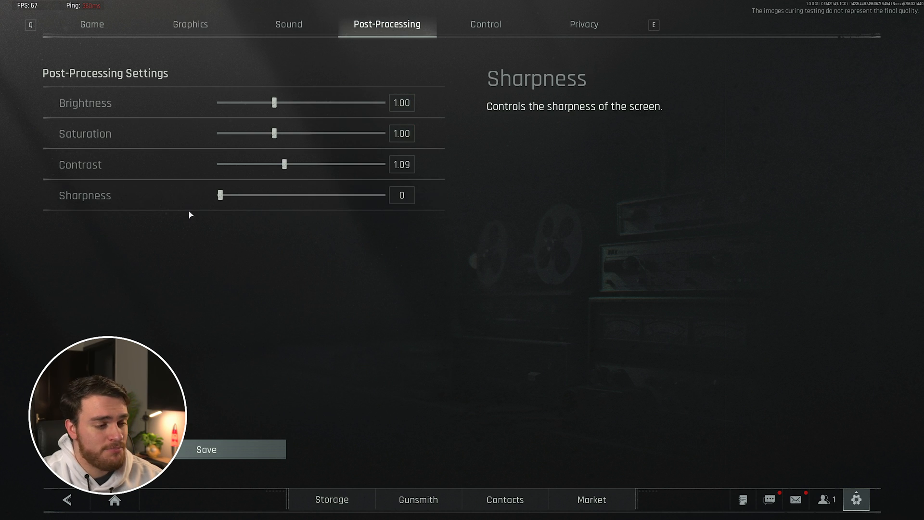
# Set Sharpness to 1 after testing 8, then return to the Game section.
pyautogui.moveTo(220, 195); pyautogui.dragTo(238, 194)
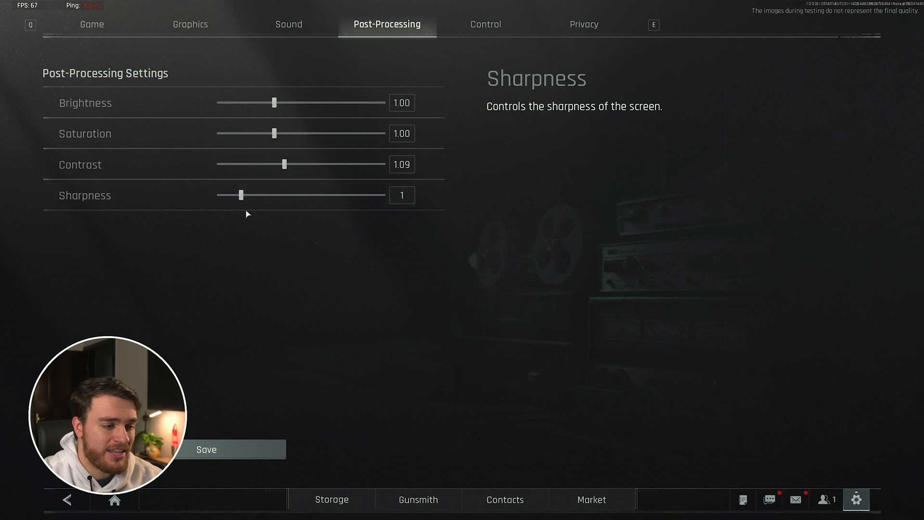
pyautogui.moveTo(239, 195); pyautogui.dragTo(359, 195)
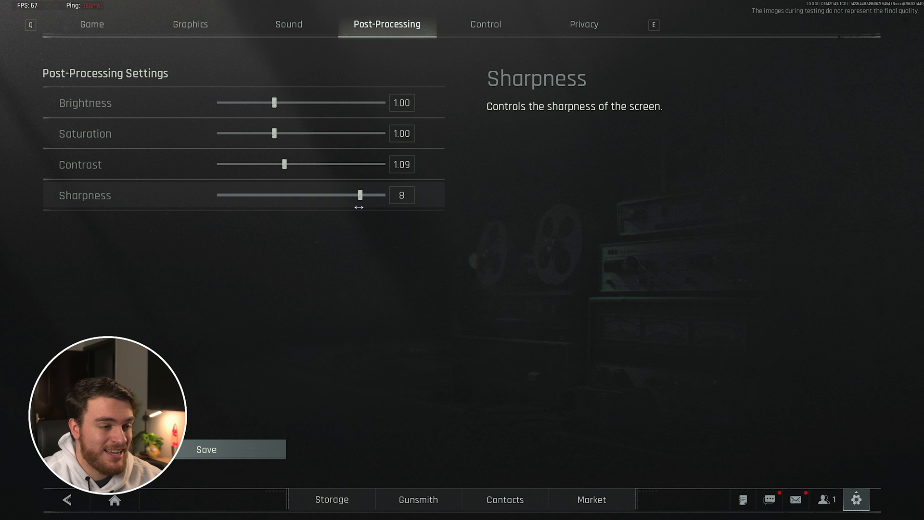
pyautogui.moveTo(362, 194); pyautogui.dragTo(248, 195)
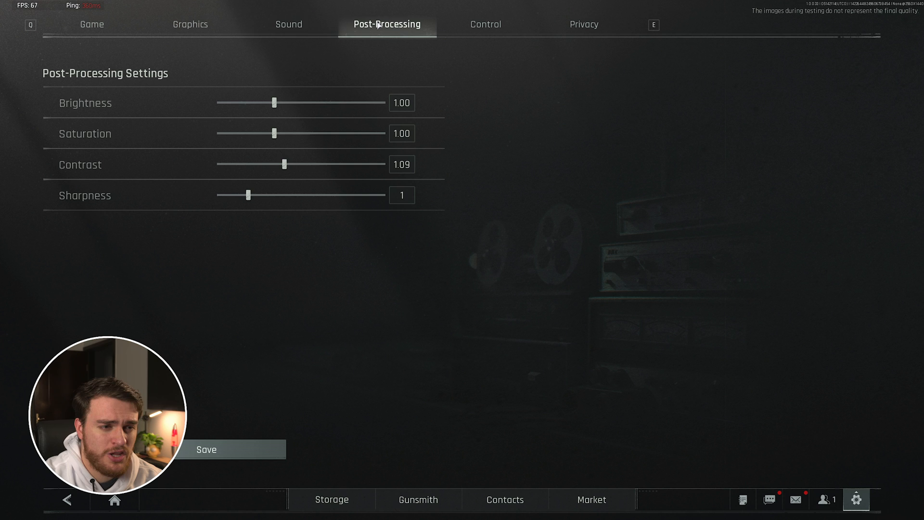
pyautogui.click(91, 24)
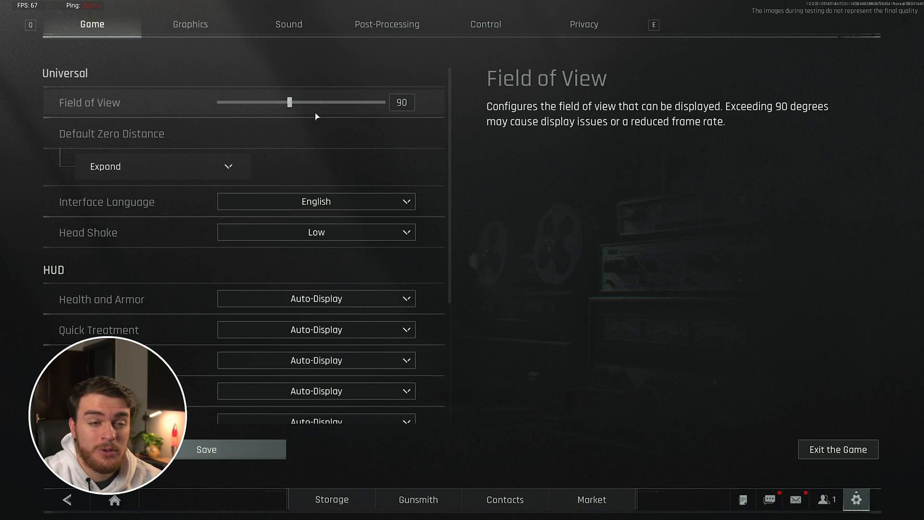